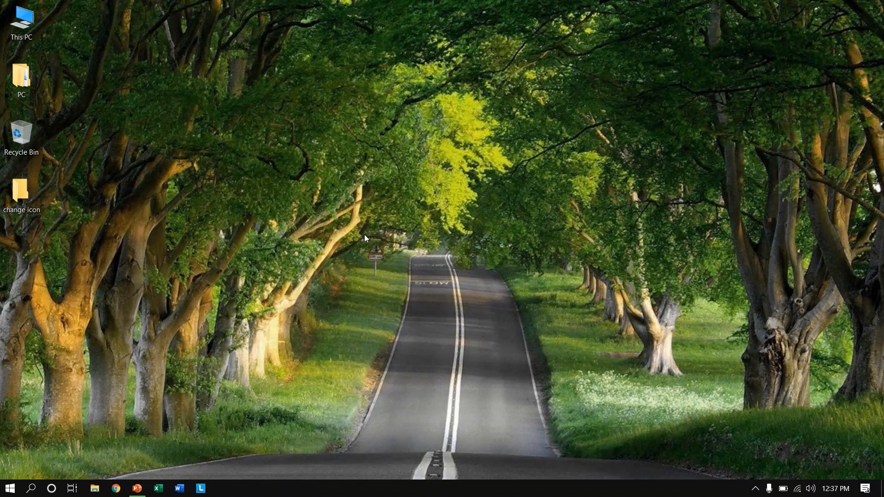
{"action": "mouse_move", "coordinate": [351, 318]}
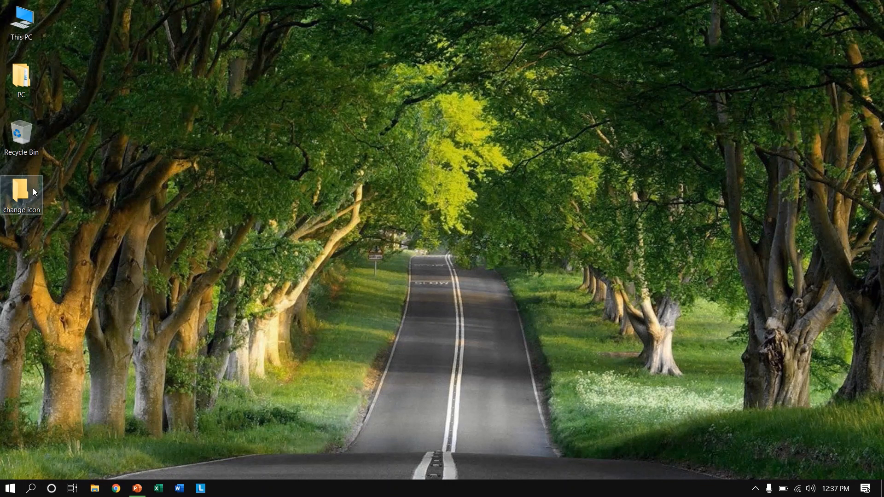
Open the 'change icon' folder's Properties to its Customize tab
{"action": "right_click", "coordinate": [21, 195]}
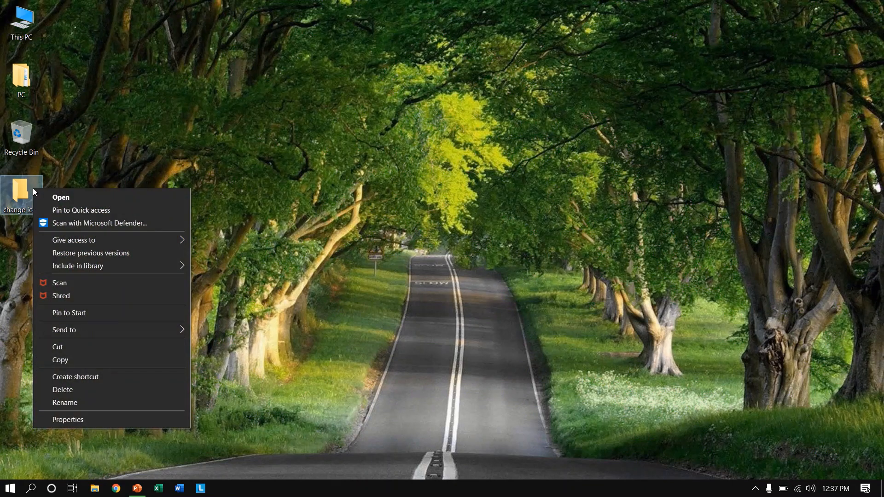
{"action": "mouse_move", "coordinate": [135, 419]}
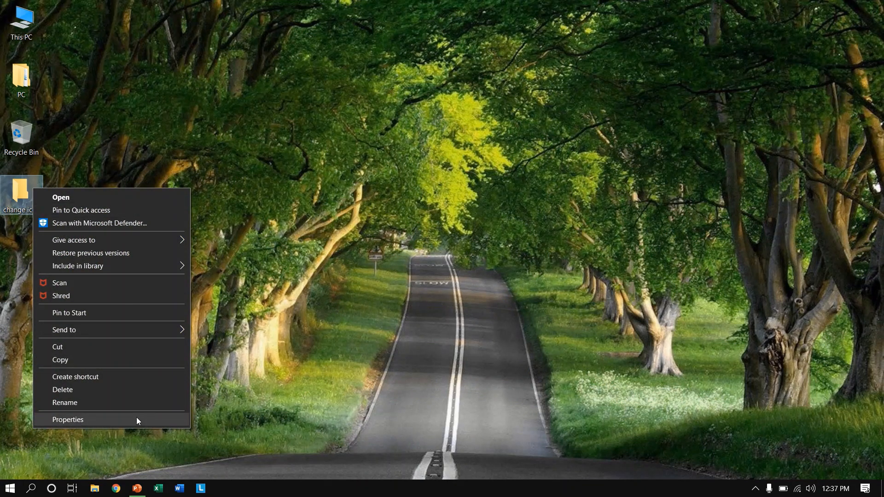
{"action": "left_click", "coordinate": [68, 419]}
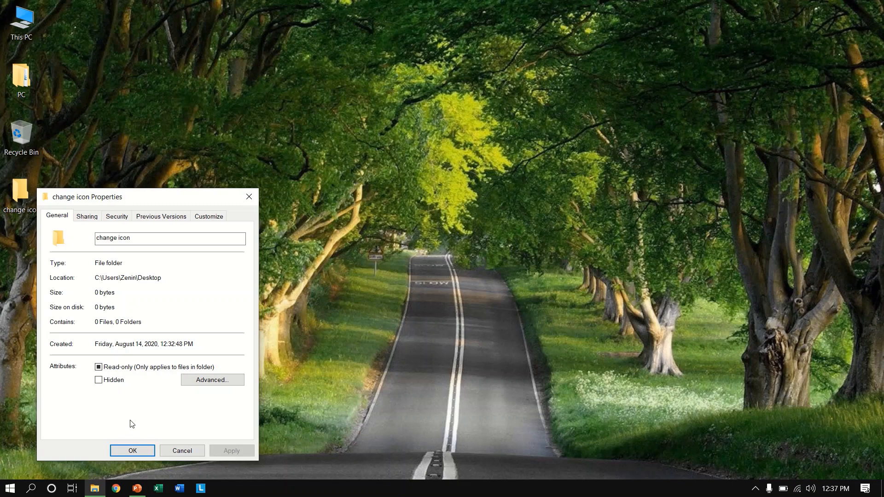
{"action": "mouse_move", "coordinate": [113, 423]}
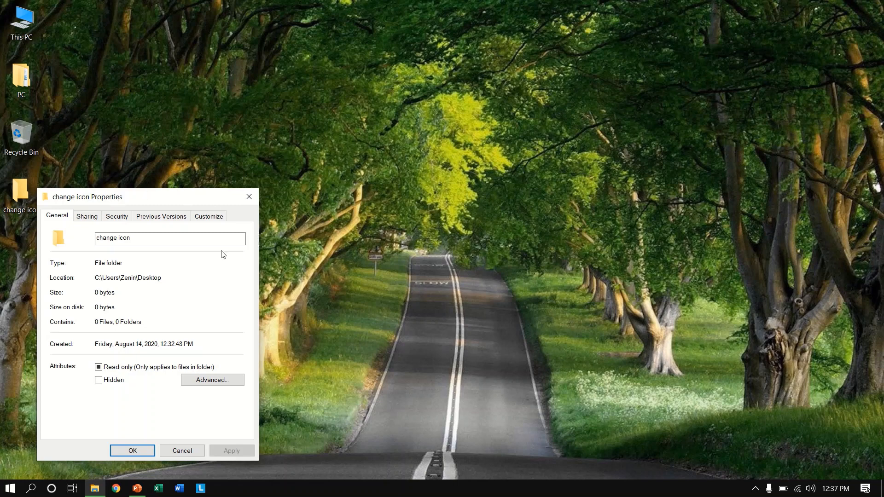
{"action": "left_click", "coordinate": [208, 216]}
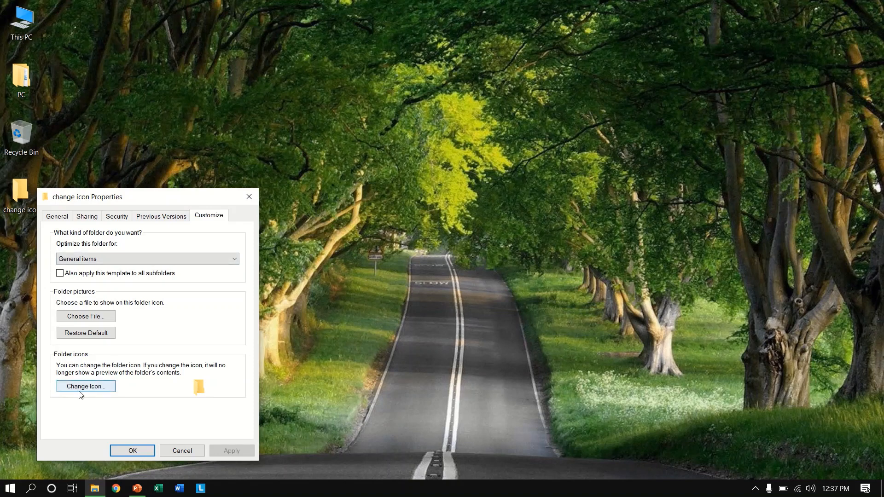
{"action": "mouse_move", "coordinate": [111, 386]}
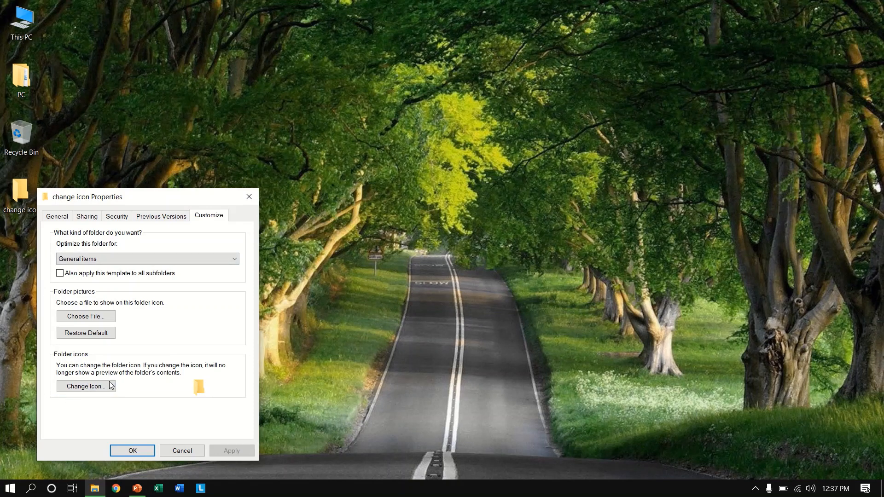
Pick the Recycle Bin icon from the SHELL32.dll icon list for 'change icon' and confirm
{"action": "left_click", "coordinate": [85, 387]}
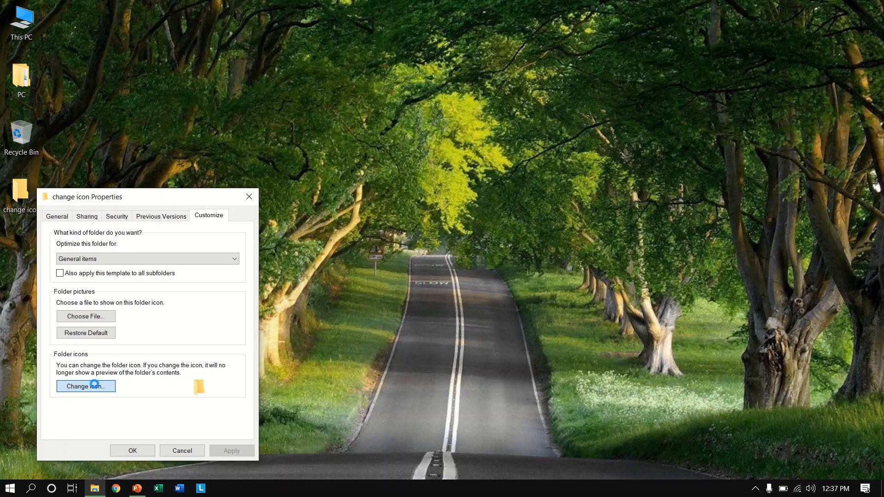
{"action": "left_click", "coordinate": [85, 386]}
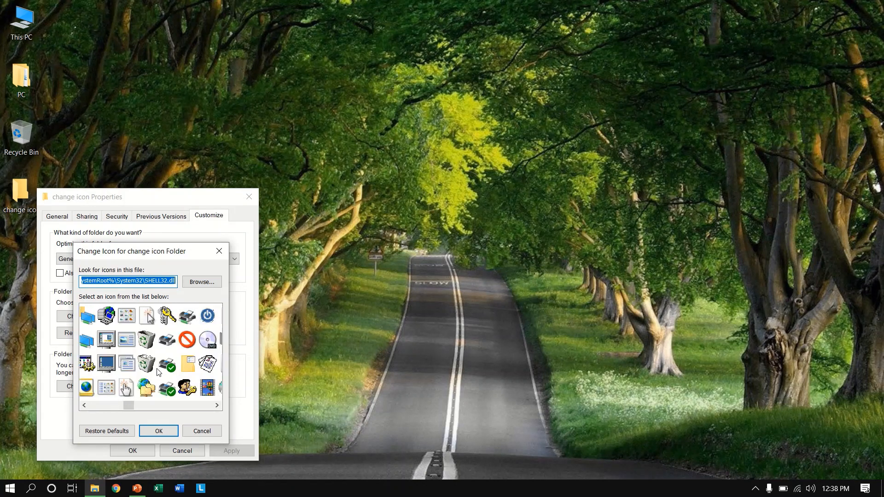
{"action": "scroll", "scroll_direction": "right", "scroll_amount": 3}
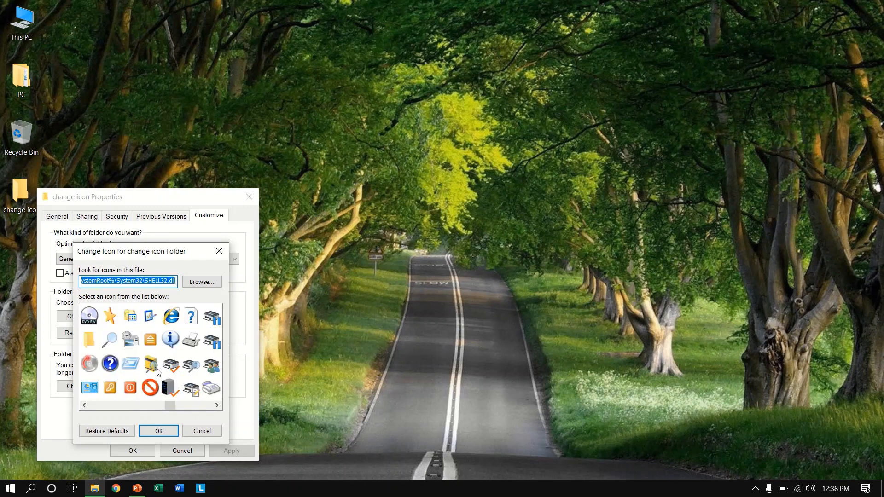
{"action": "scroll", "scroll_direction": "right", "scroll_amount": 3}
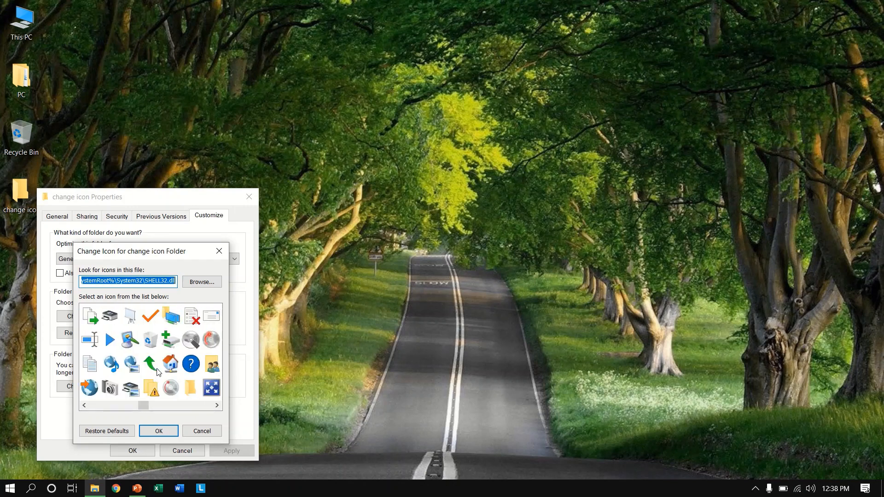
{"action": "scroll", "scroll_direction": "right", "scroll_amount": 3}
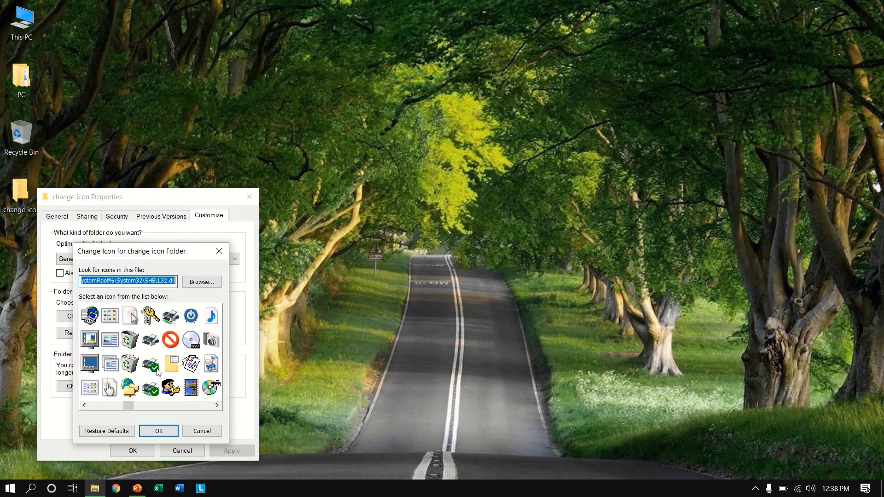
{"action": "scroll", "scroll_direction": "right", "scroll_amount": 3}
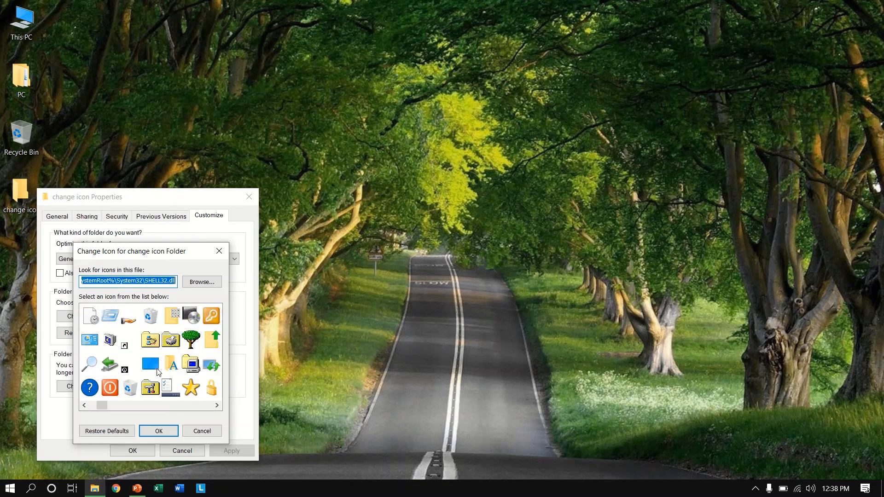
{"action": "mouse_move", "coordinate": [133, 392]}
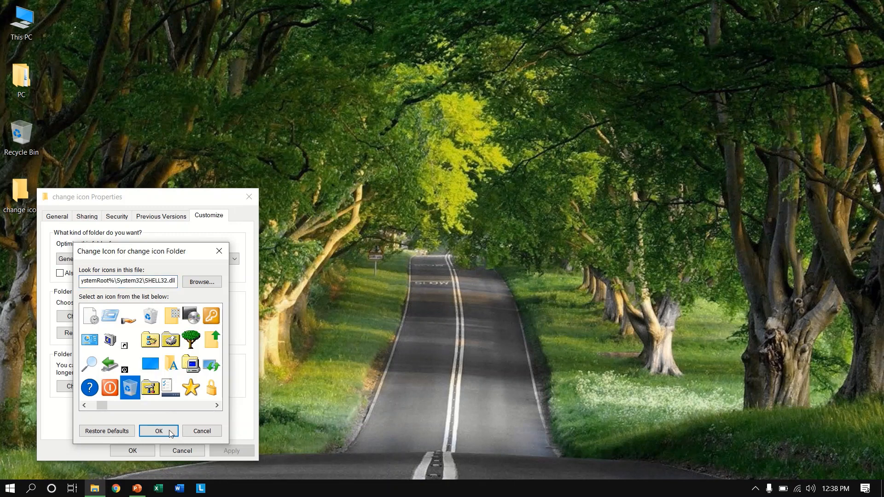
{"action": "left_click", "coordinate": [158, 430]}
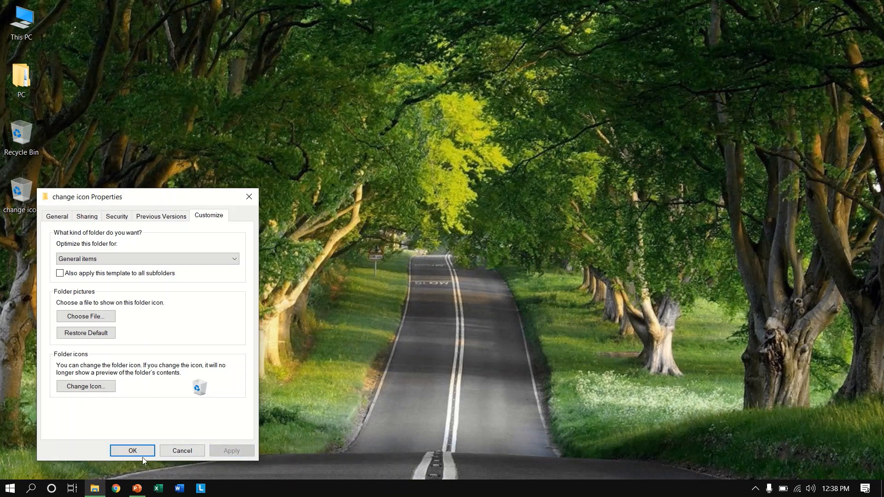
Apply the Recycle Bin icon, close Properties, and select the PC folder on the desktop
{"action": "left_click", "coordinate": [132, 451]}
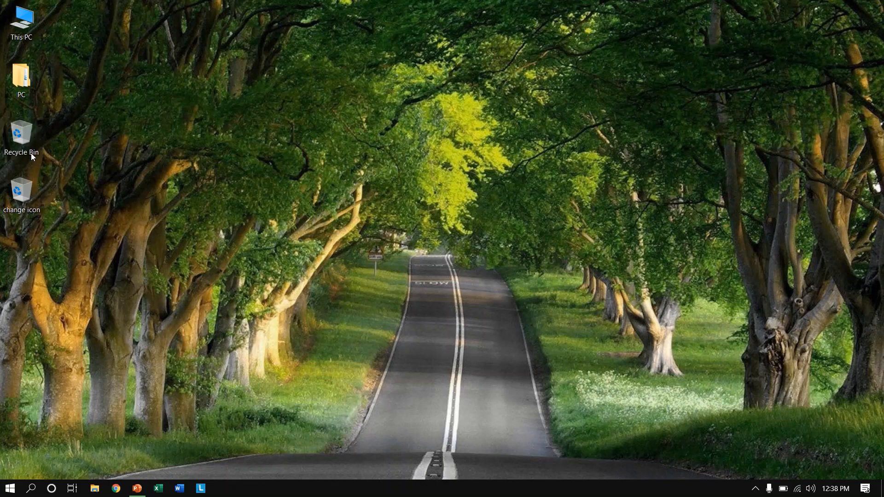
{"action": "left_click", "coordinate": [21, 79]}
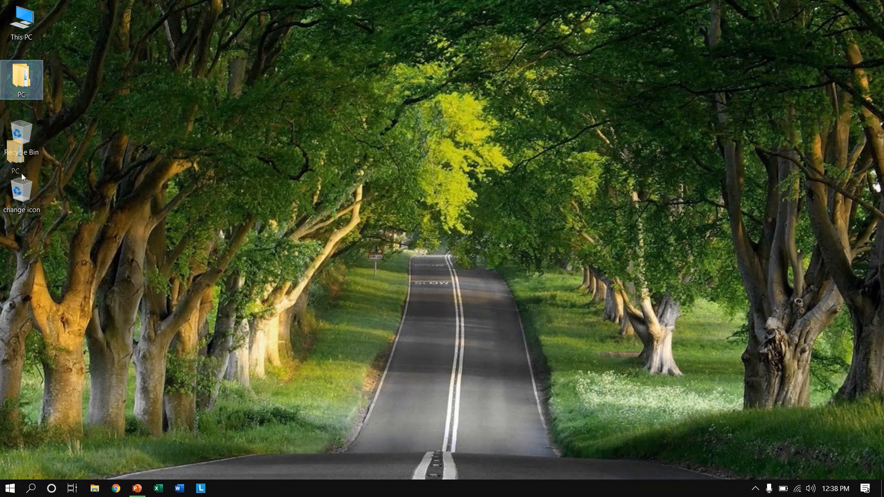
Delete PC from 'change icon', drag it from the Recycle Bin to the desktop, close Explorer
{"action": "double_click", "coordinate": [22, 187]}
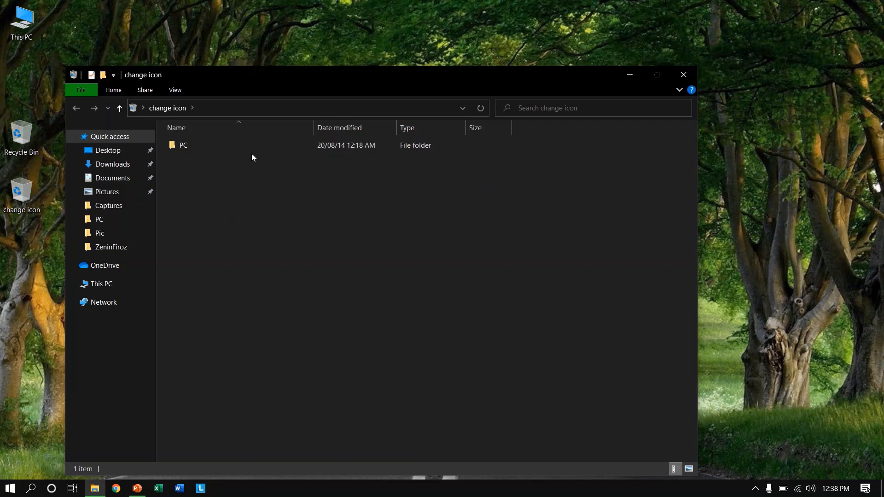
{"action": "left_click", "coordinate": [183, 145]}
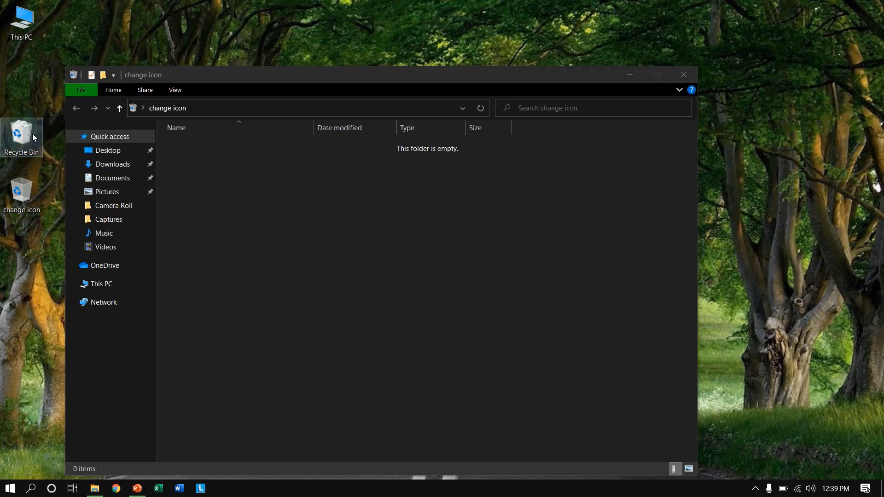
{"action": "double_click", "coordinate": [21, 130]}
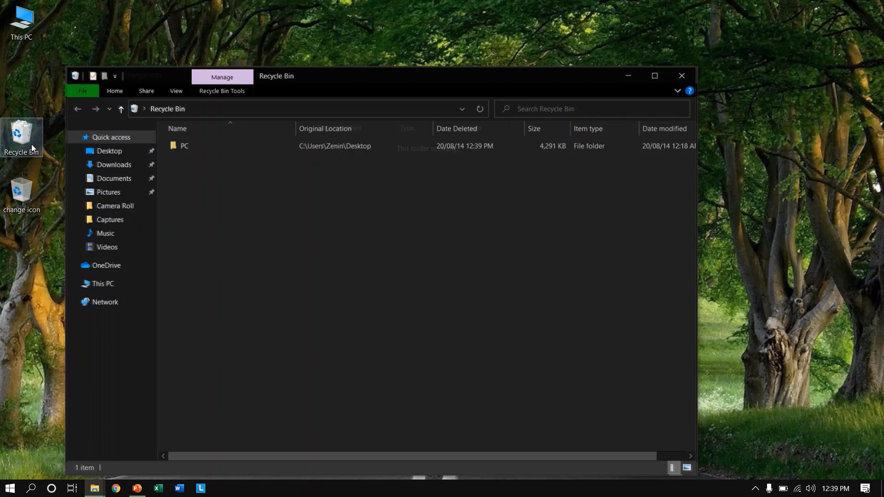
{"action": "left_click", "coordinate": [183, 145]}
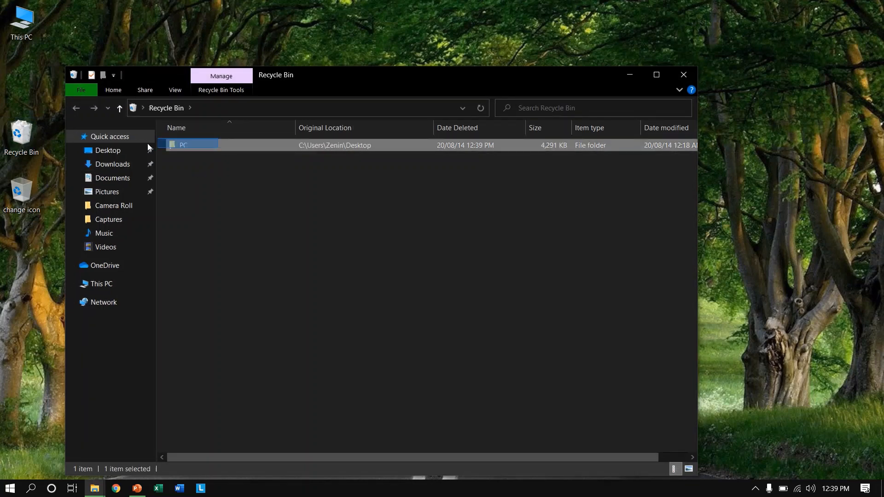
{"action": "left_click_drag", "start_coordinate": [186, 144], "coordinate": [48, 73]}
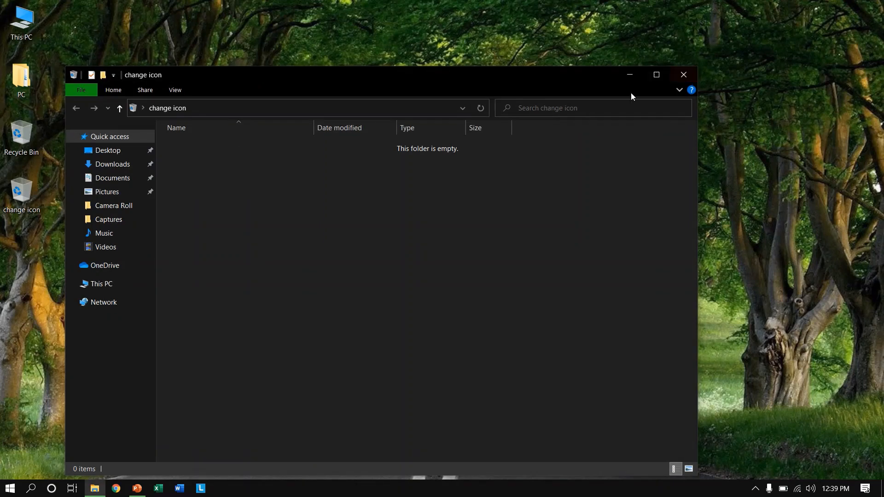
{"action": "left_click", "coordinate": [683, 74]}
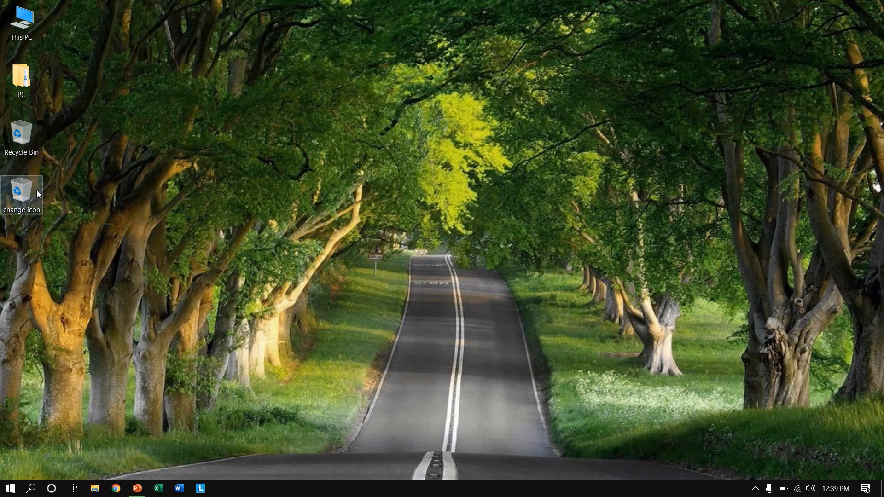
{"action": "mouse_move", "coordinate": [21, 192]}
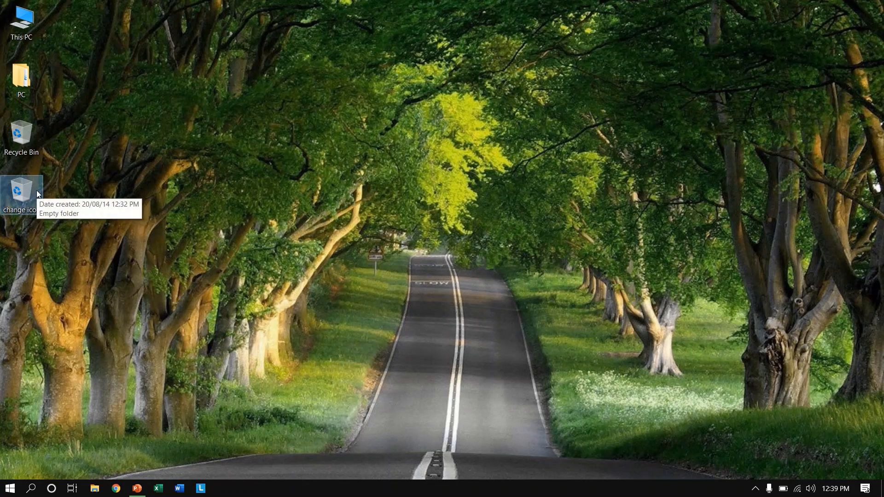
Delete the 'change icon' folder, then empty the Recycle Bin and confirm Yes
{"action": "right_click", "coordinate": [20, 195]}
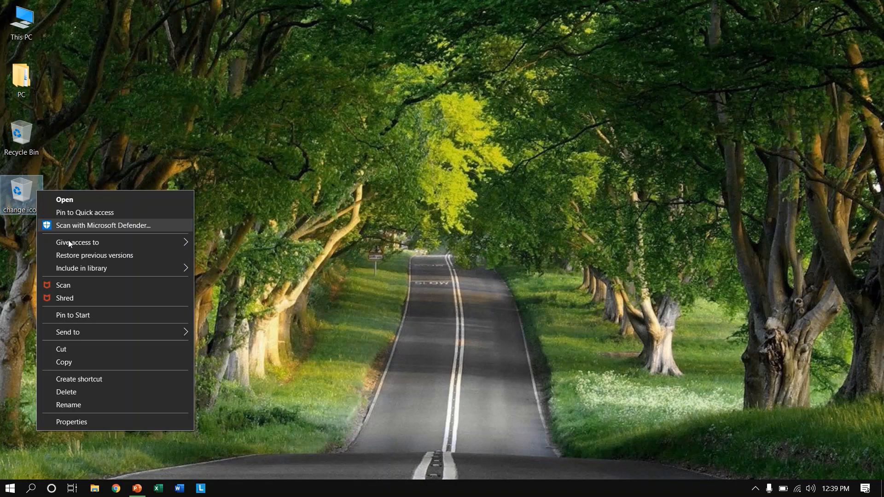
{"action": "left_click", "coordinate": [66, 391]}
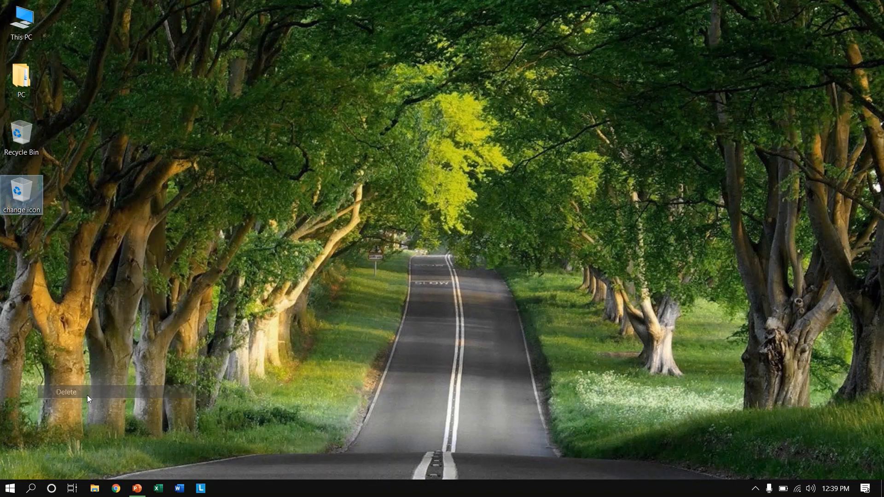
{"action": "right_click", "coordinate": [20, 134]}
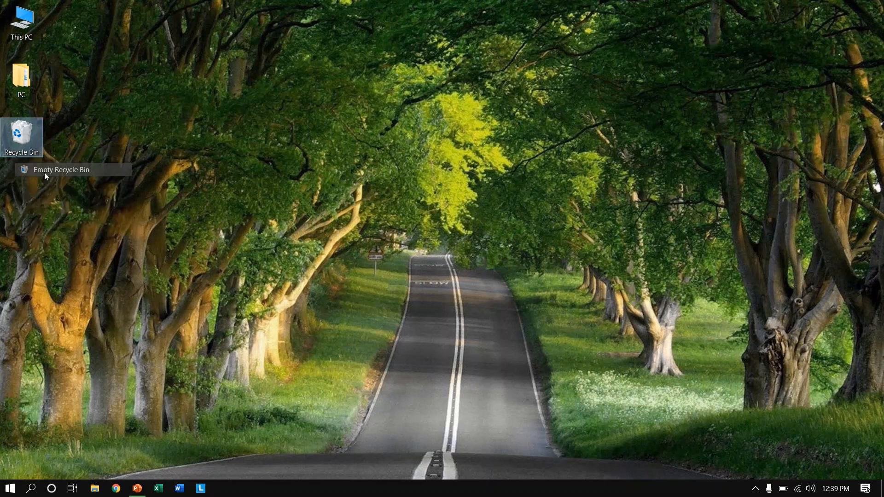
{"action": "left_click", "coordinate": [61, 169]}
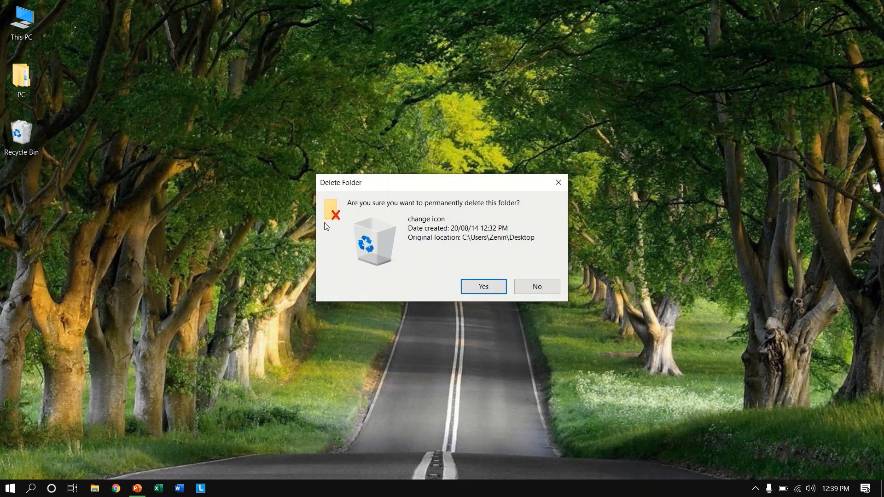
{"action": "mouse_move", "coordinate": [483, 287]}
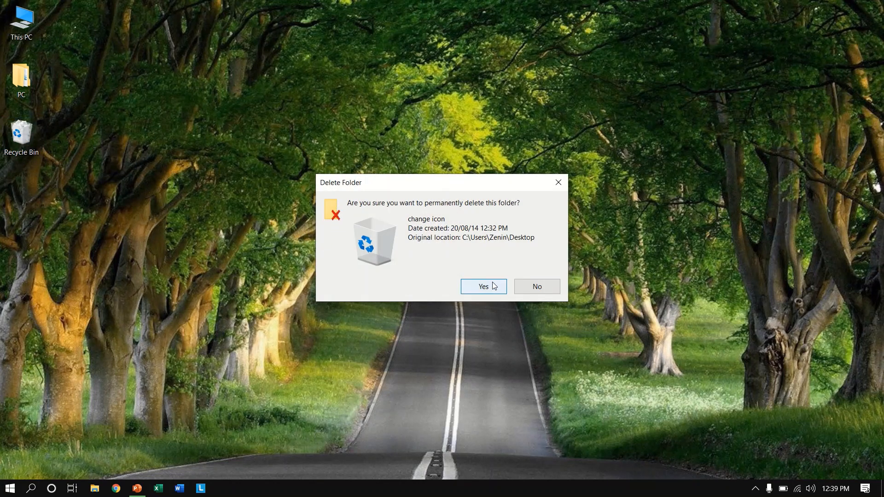
{"action": "left_click", "coordinate": [482, 287]}
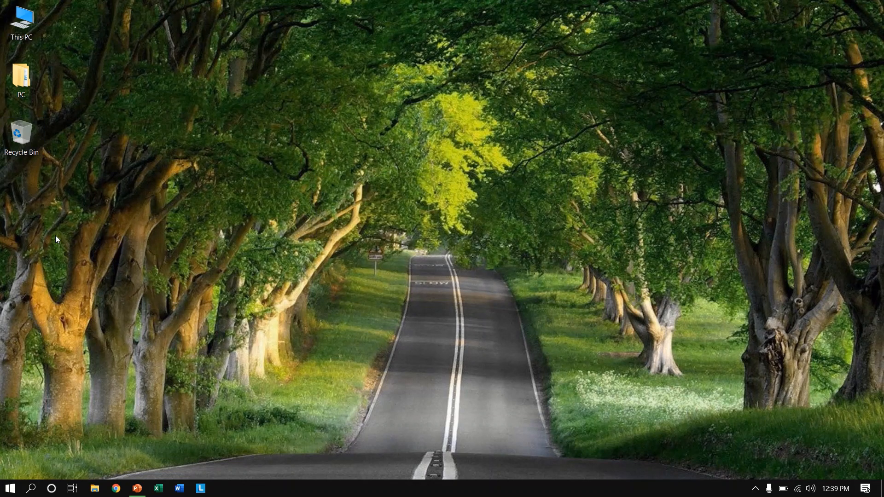
{"action": "mouse_move", "coordinate": [299, 306]}
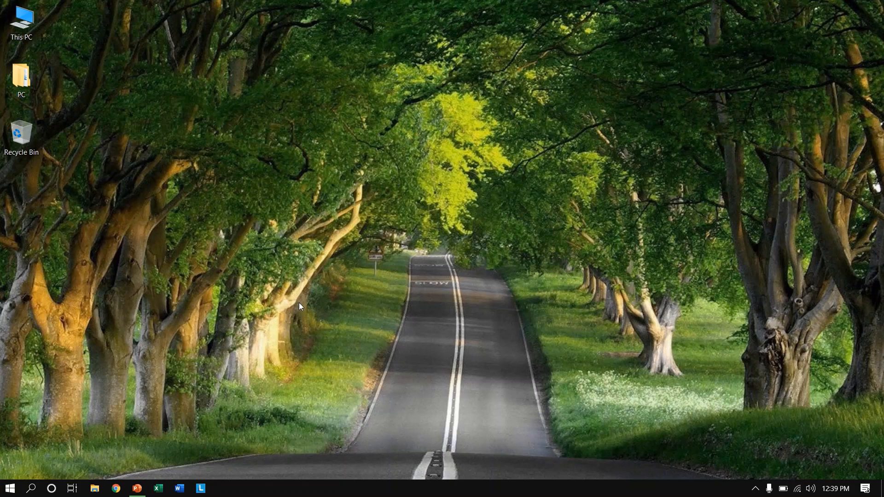
{"action": "mouse_move", "coordinate": [282, 278]}
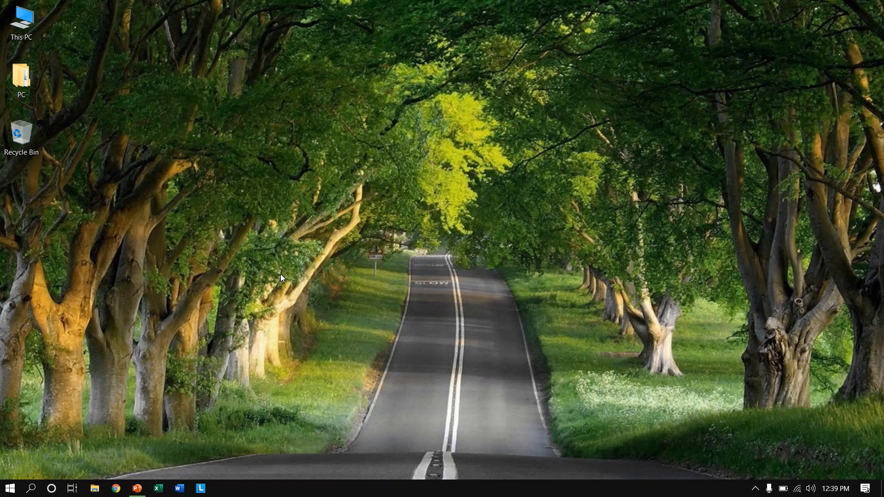